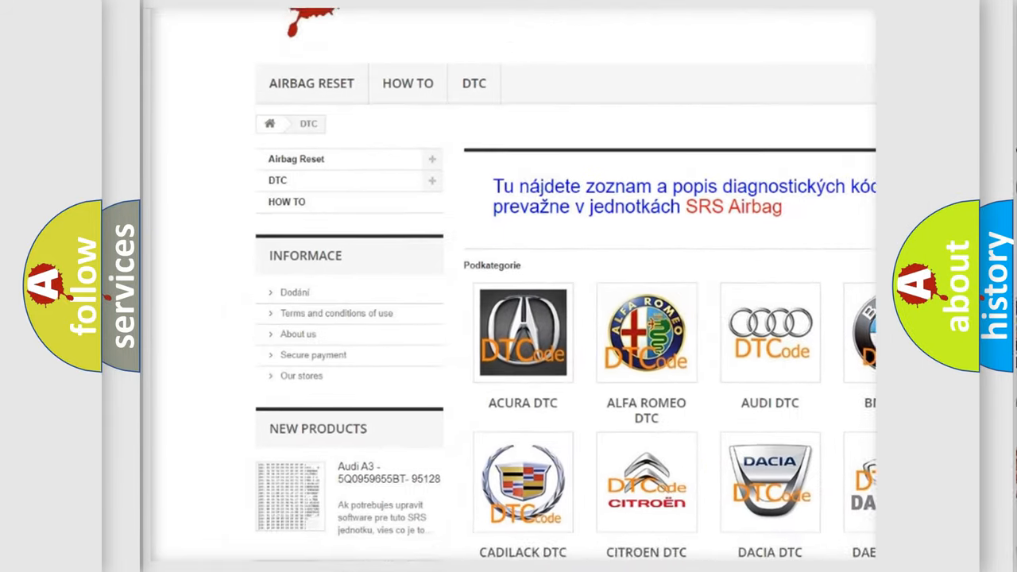
pyautogui.scroll(-3)
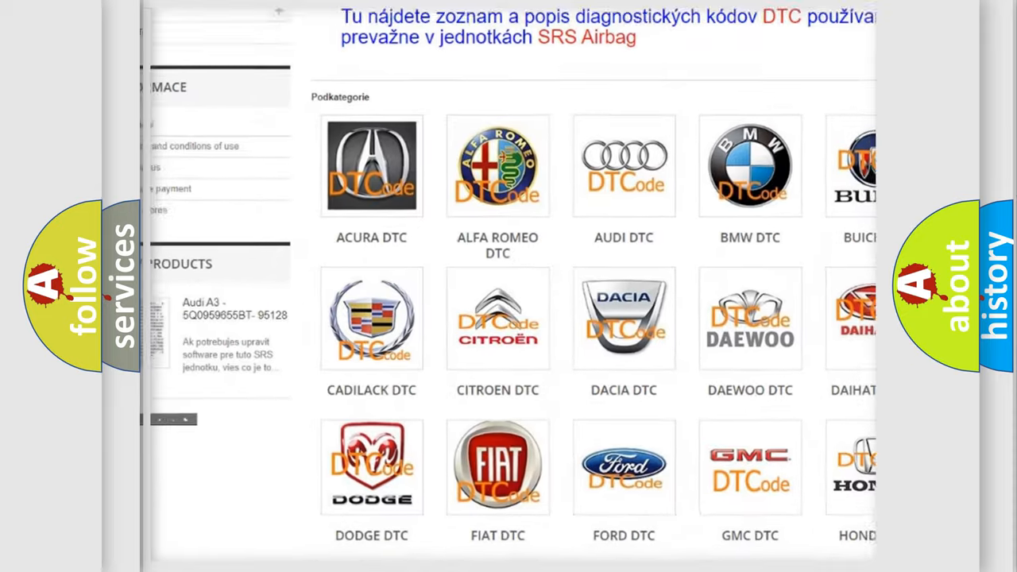
pyautogui.scroll(-3)
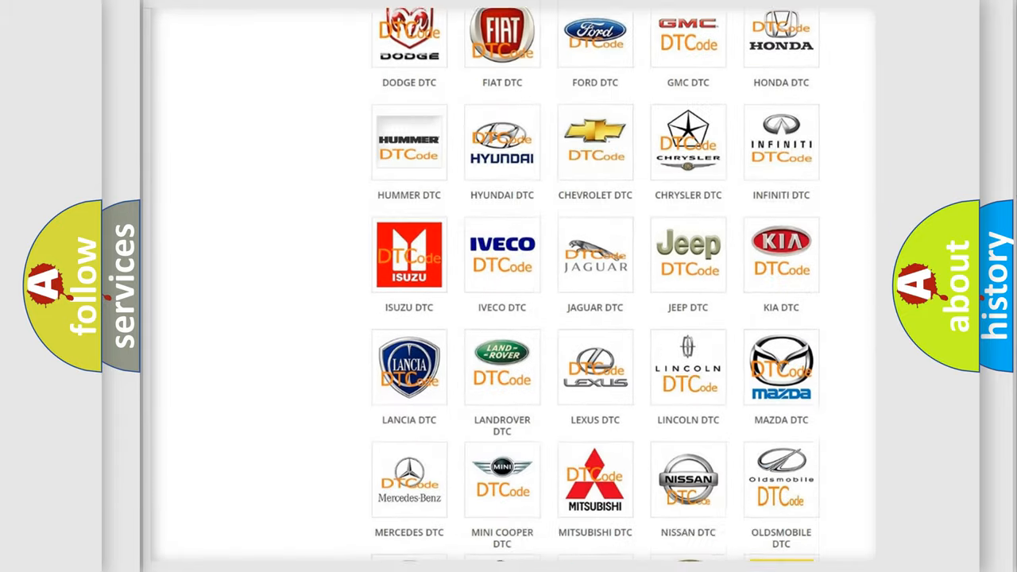
pyautogui.scroll(-3)
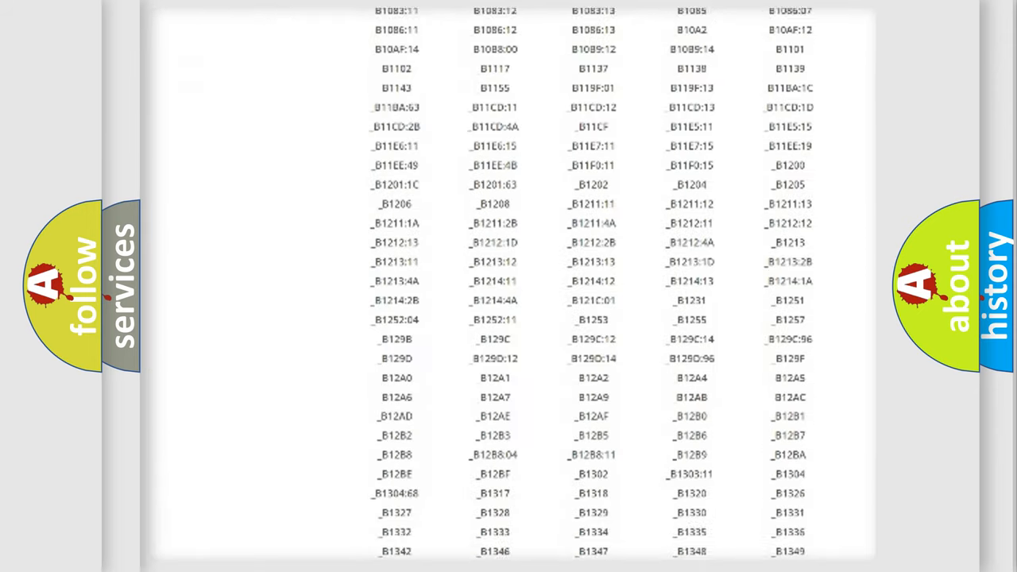
pyautogui.scroll(-3)
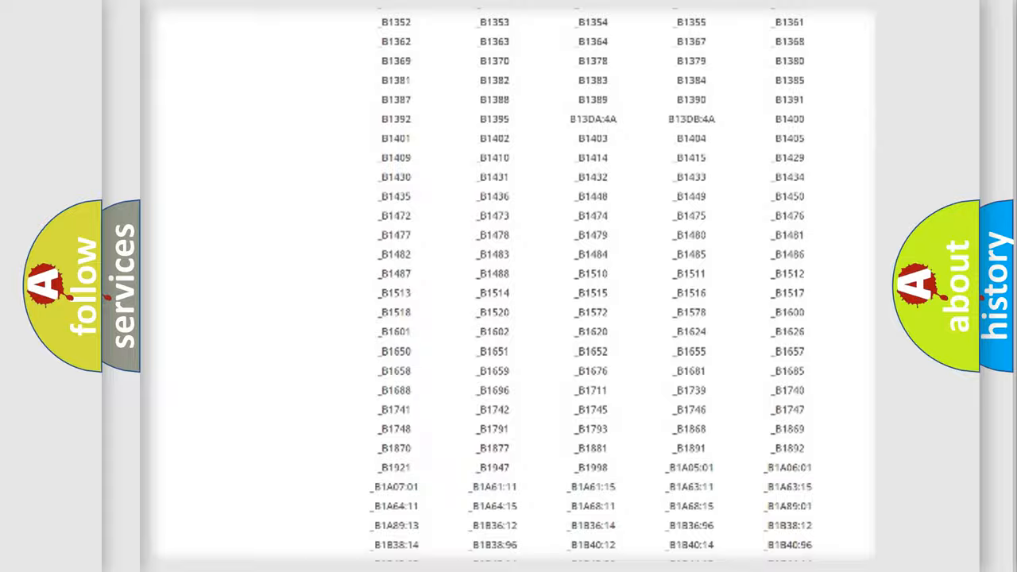